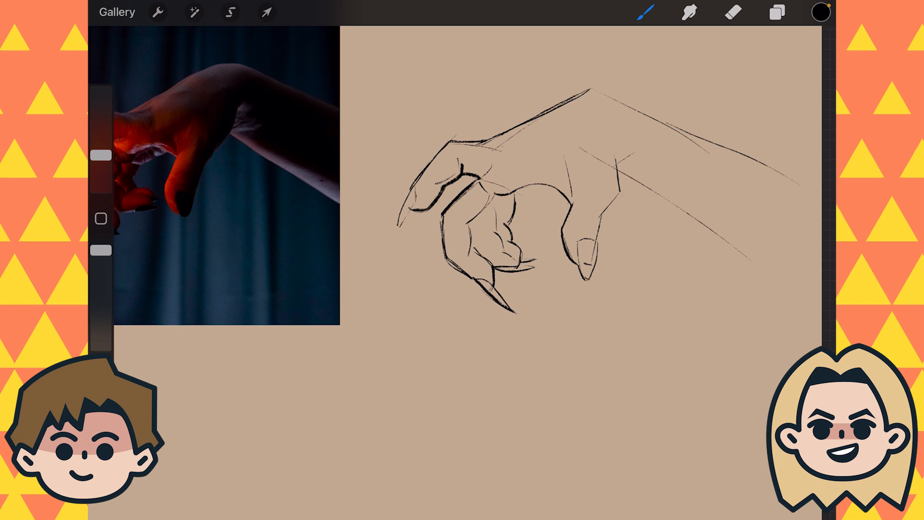
- Ink clean line art over the hand sketch and block flat grey shadows on the arm and hand
left_click(776, 12)
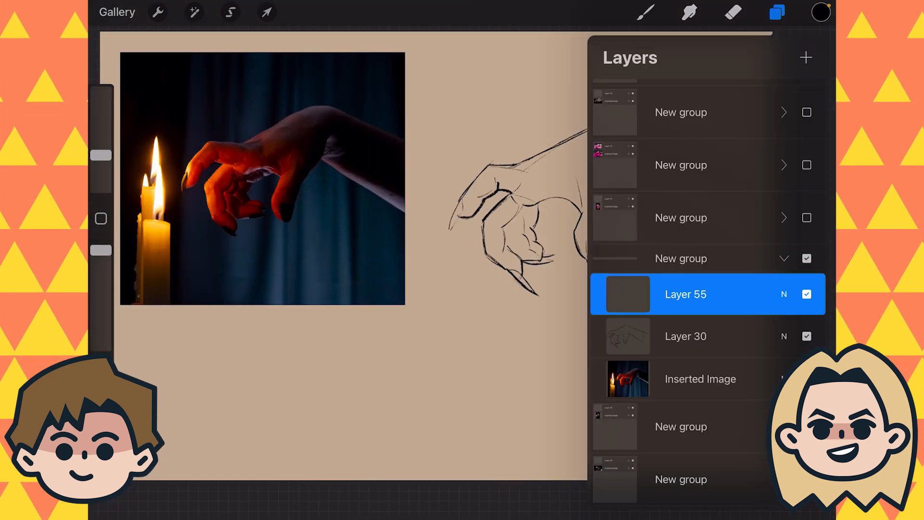
left_click(777, 11)
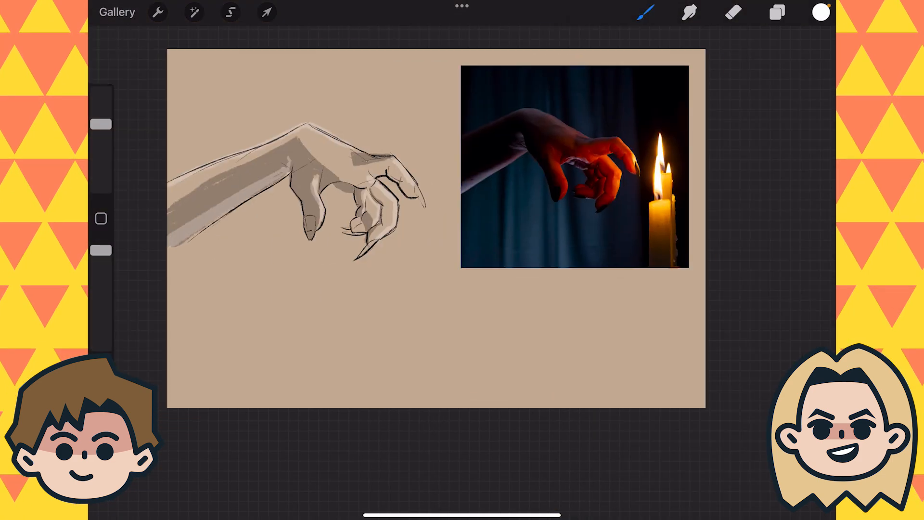
- Draw the potion-bottle hand, then rough in the drooping arm on a new canvas
left_click(230, 11)
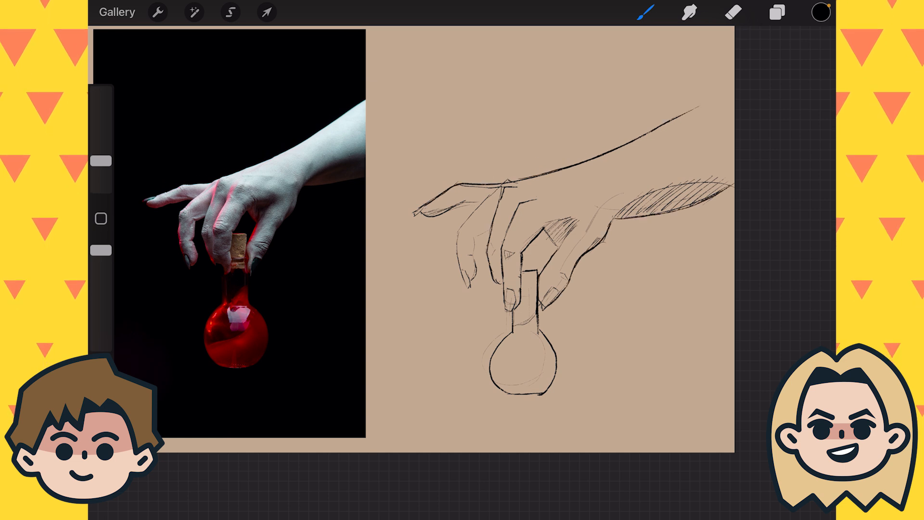
left_click(100, 151)
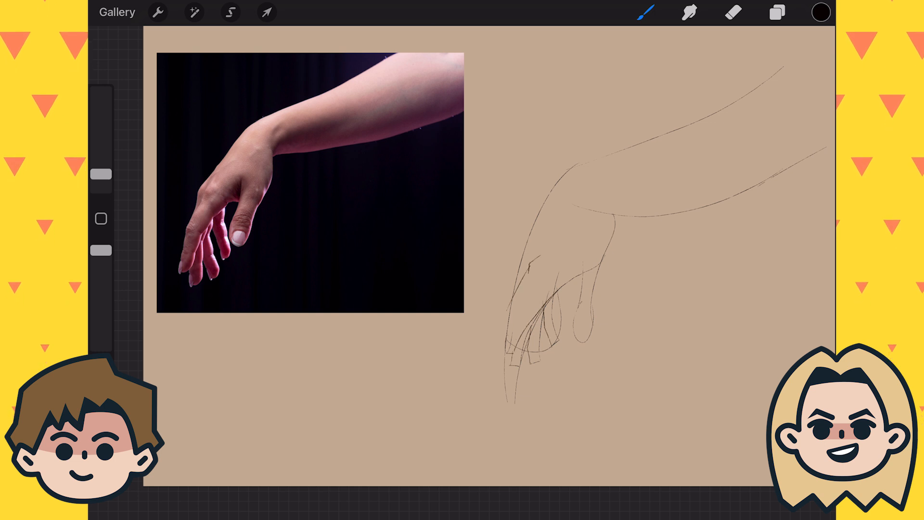
- Warp the drooping arm sketch's proportions with Liquify and refine its lines
left_click(194, 11)
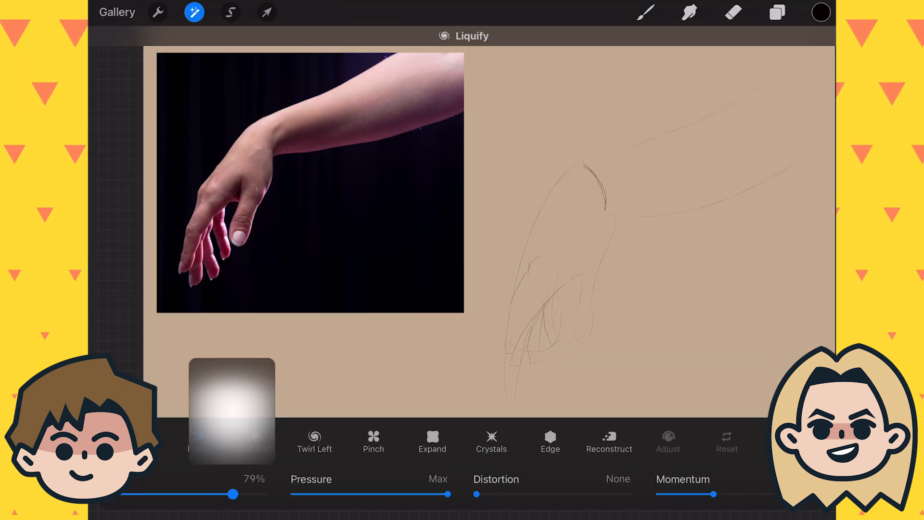
left_click(193, 12)
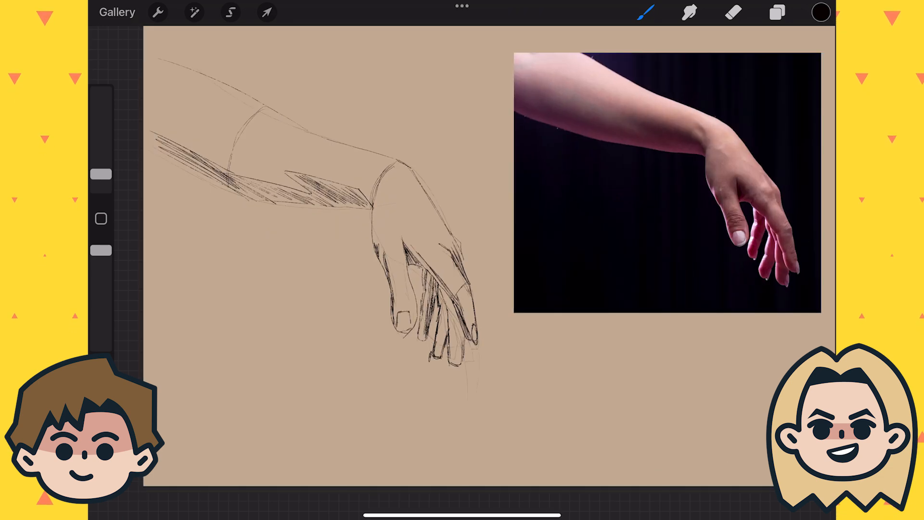
- Hatch shadow along the forearm and fill dark black between the fingers
left_click(776, 11)
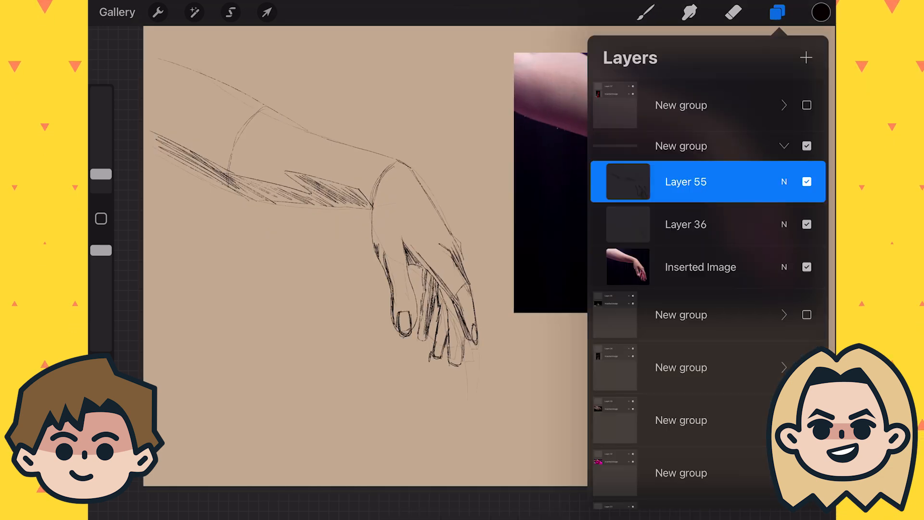
left_click(777, 11)
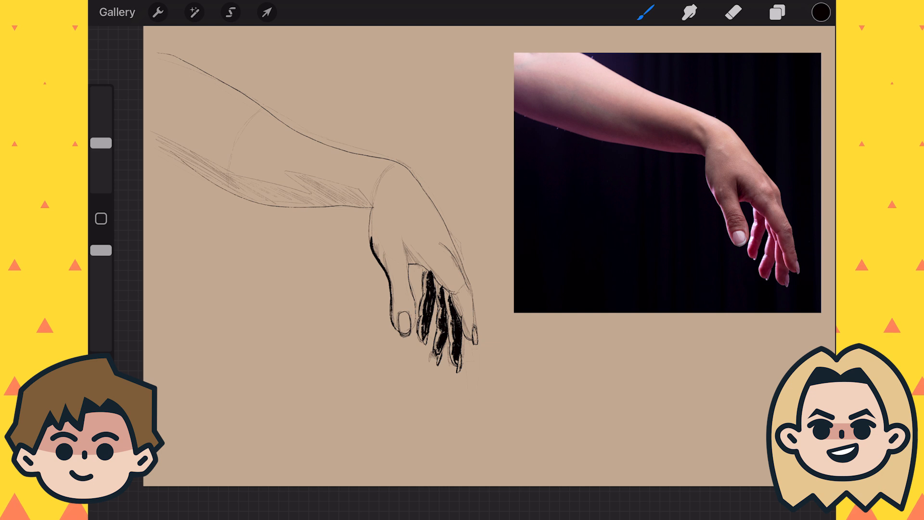
- Sketch the reaching hand with extended index finger beside the two-hands reference
left_click(776, 12)
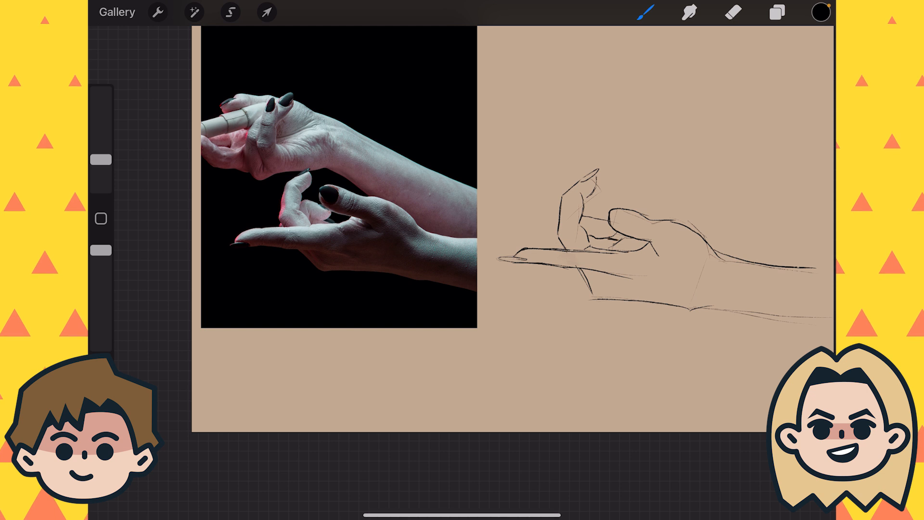
- Erase stray lines, then sketch loose construction lines of the upturned open hand
left_click(732, 11)
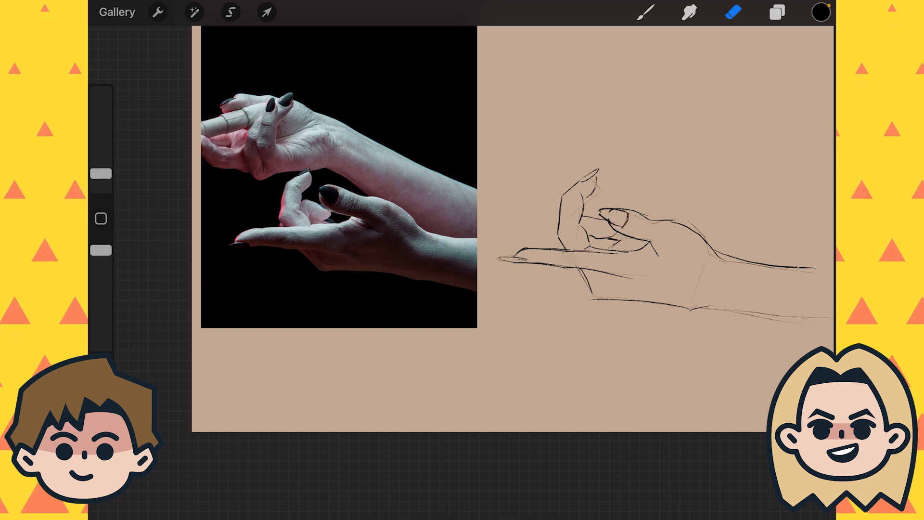
left_click(265, 11)
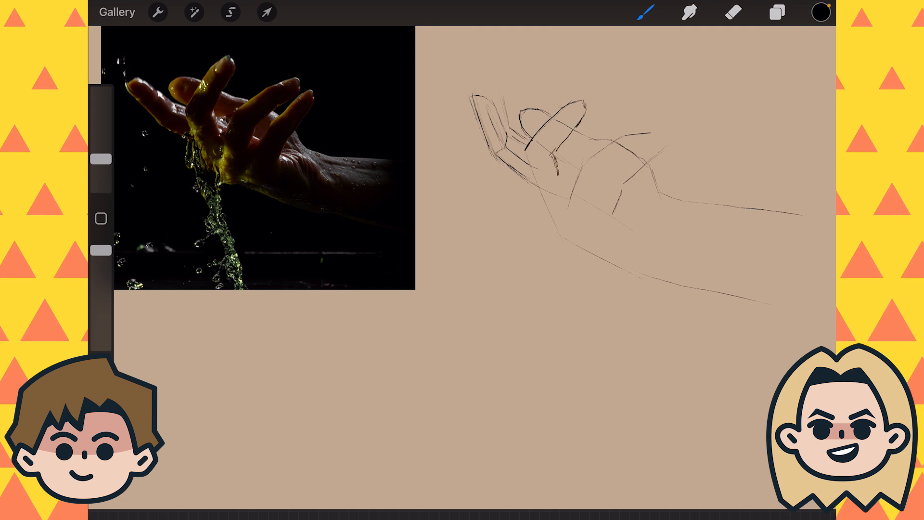
- Outline the hand with a freehand selection and refine the finger lines
left_click(230, 12)
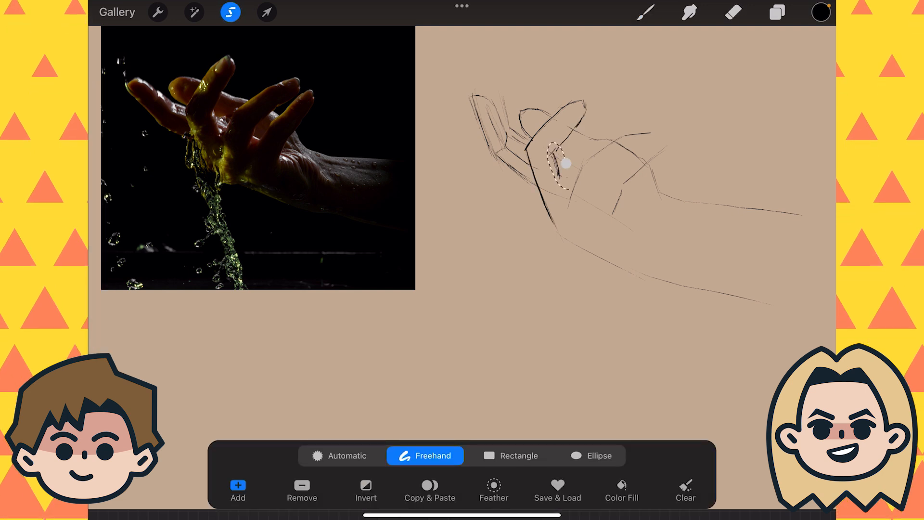
left_click(733, 12)
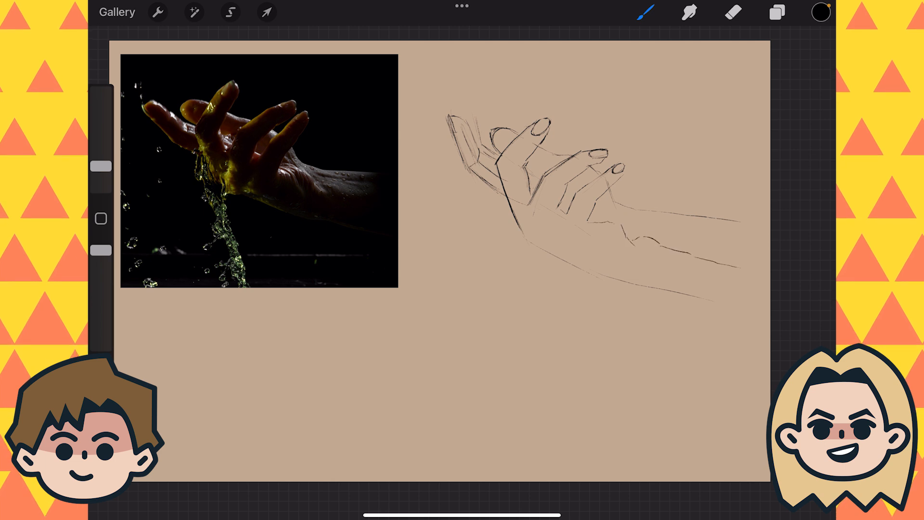
left_click(733, 12)
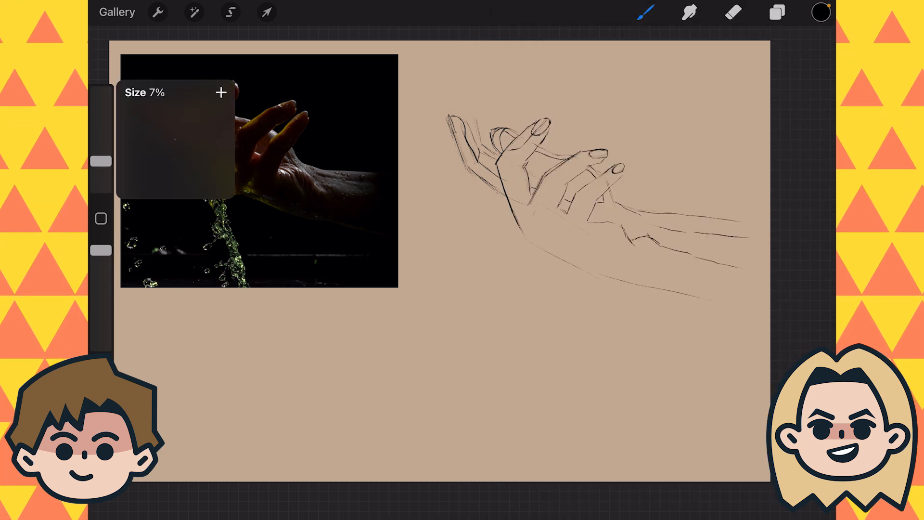
- Fill the hand and forearm selection black and lower it to a translucent grey shadow
left_click(230, 12)
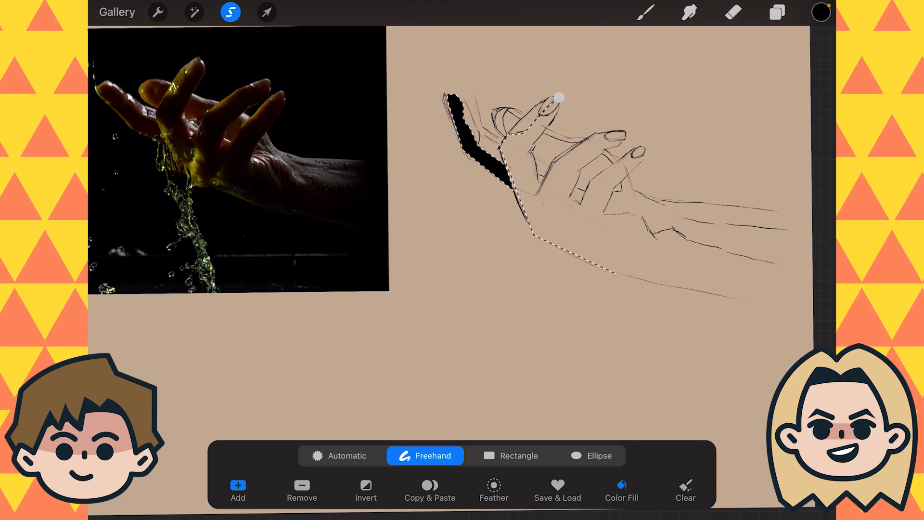
left_click(621, 489)
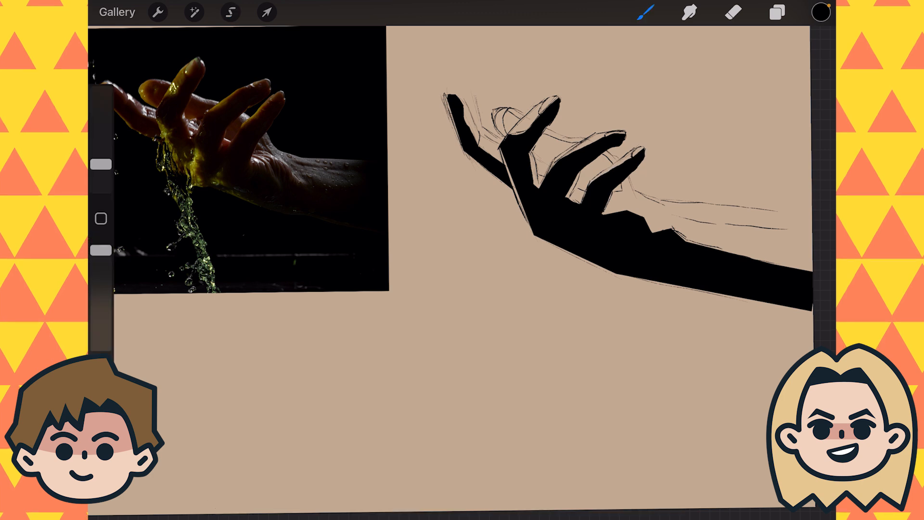
left_click(230, 11)
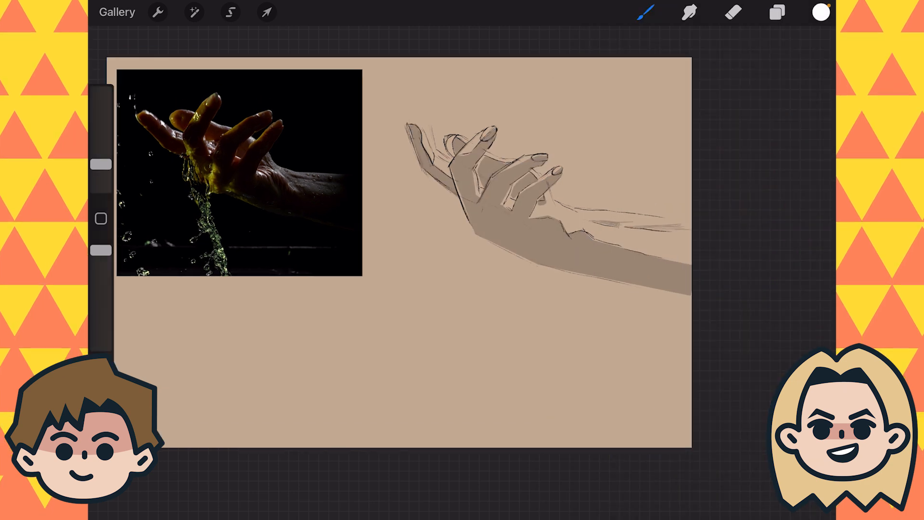
- Sketch the rose-holding hand and warp its proportions with Liquify
left_click(193, 11)
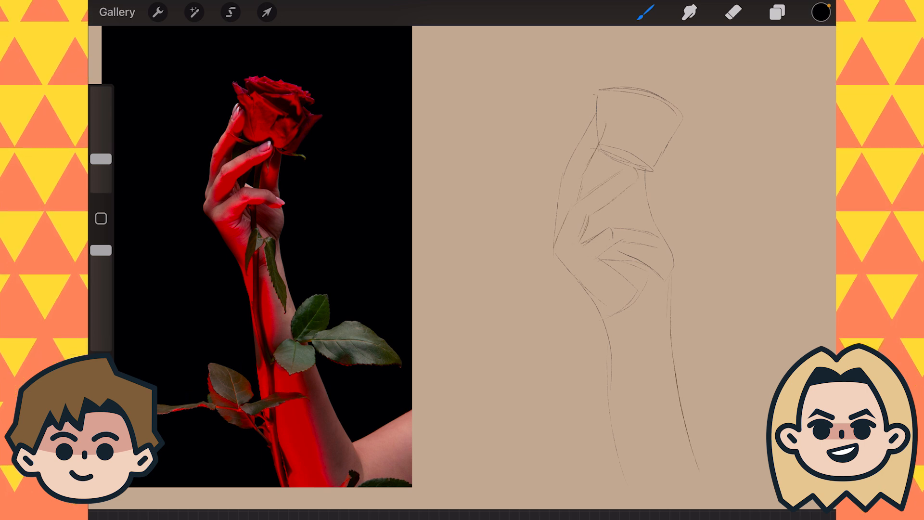
left_click(194, 11)
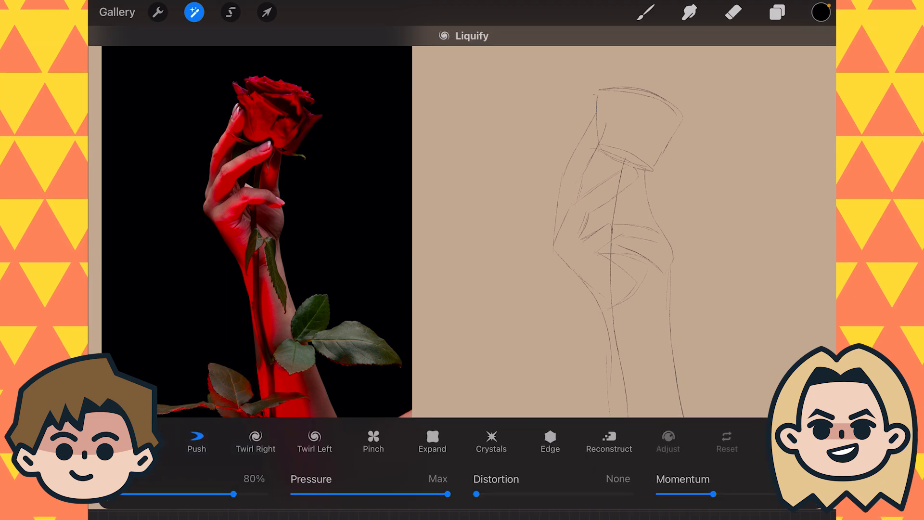
left_click(193, 11)
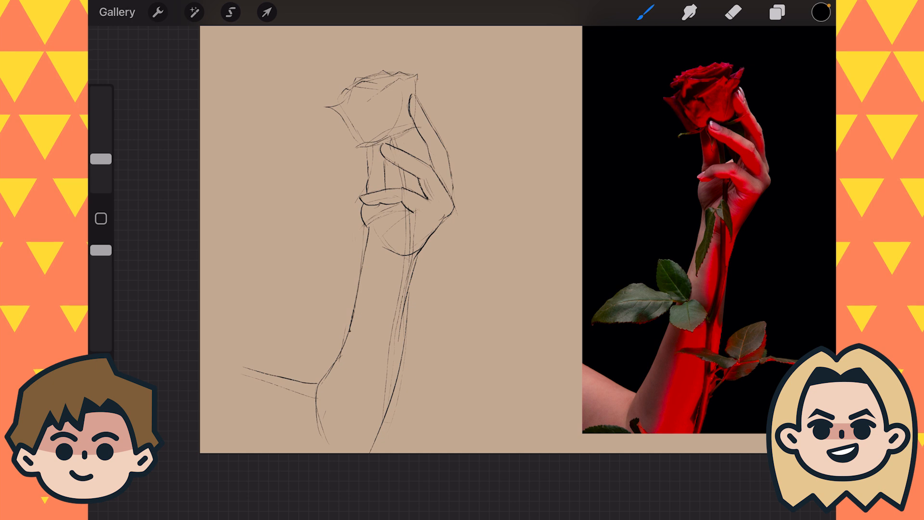
- Redraw cleaner arm-and-hand lines and block yellow patches onto the fingertips
left_click(230, 12)
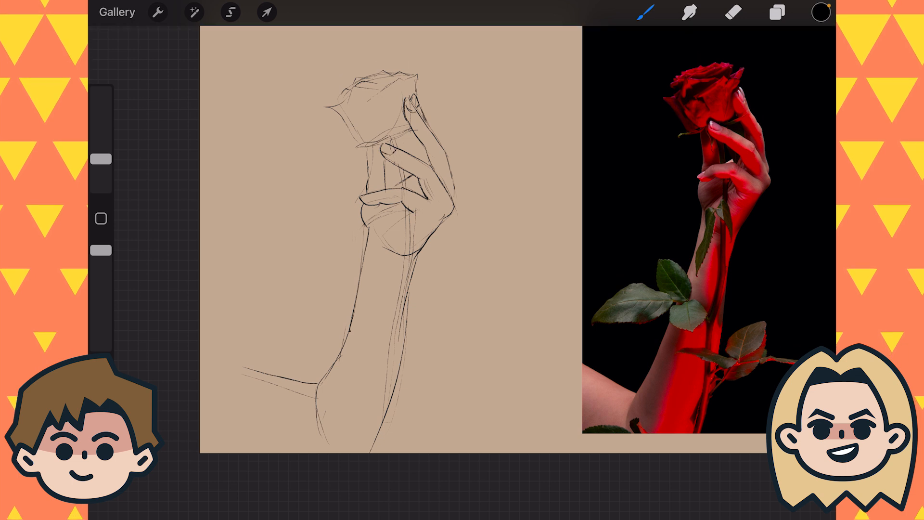
left_click(193, 12)
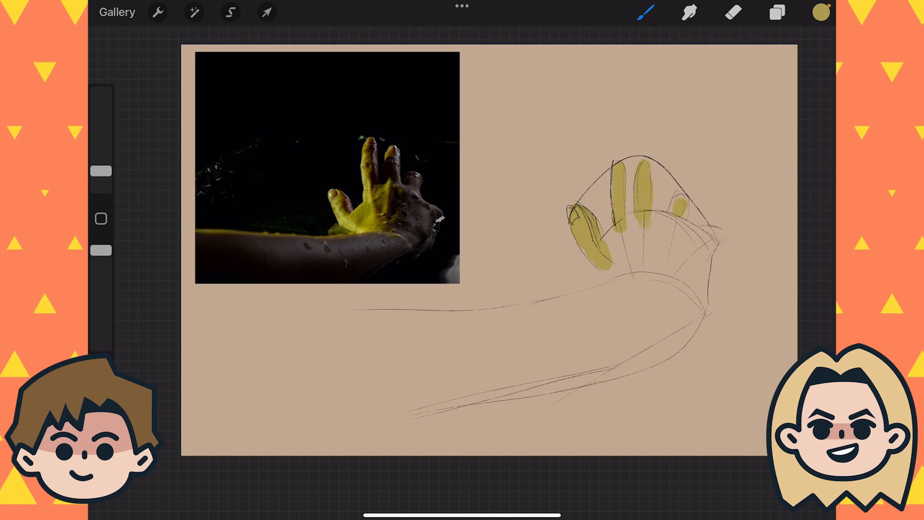
- Paint a dark olive background and maroon forearm on new layers
left_click(775, 12)
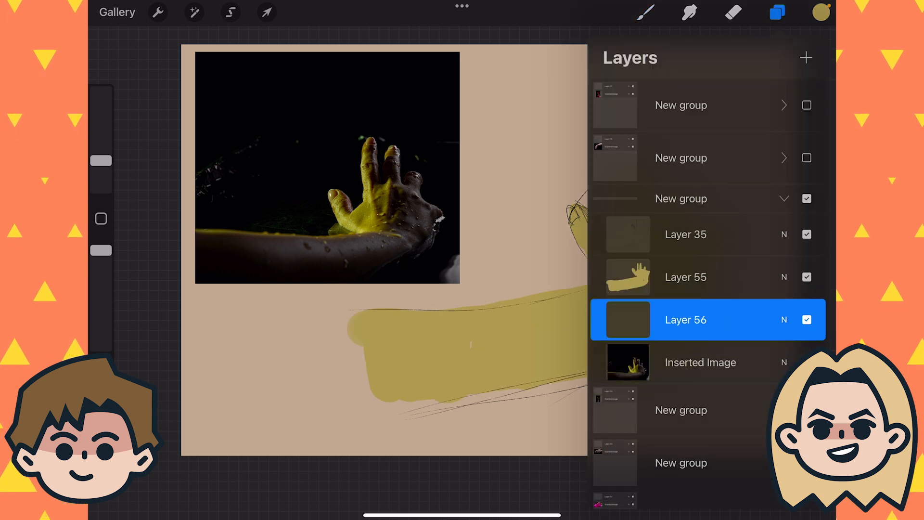
left_click(777, 13)
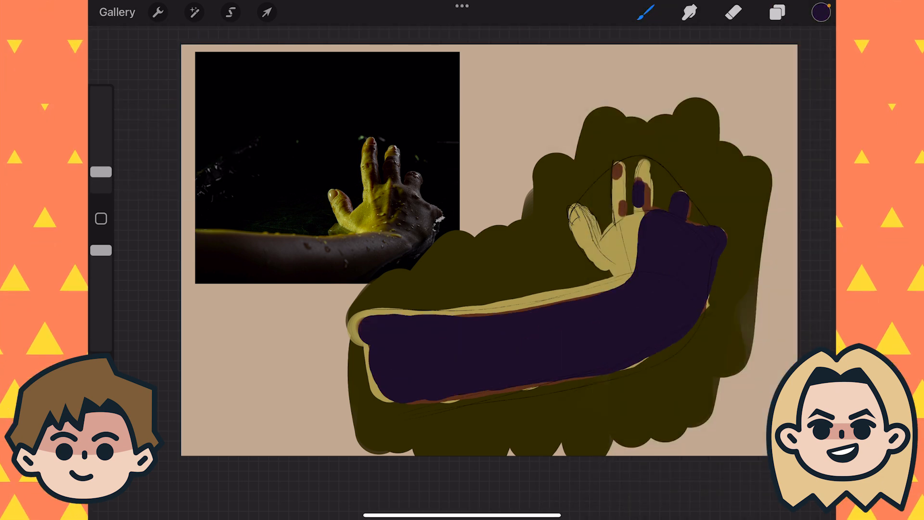
left_click(776, 13)
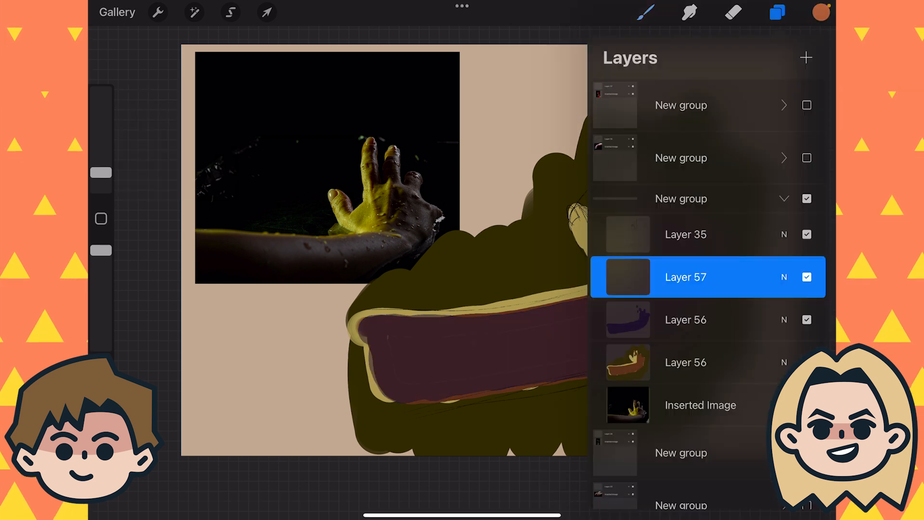
left_click(776, 12)
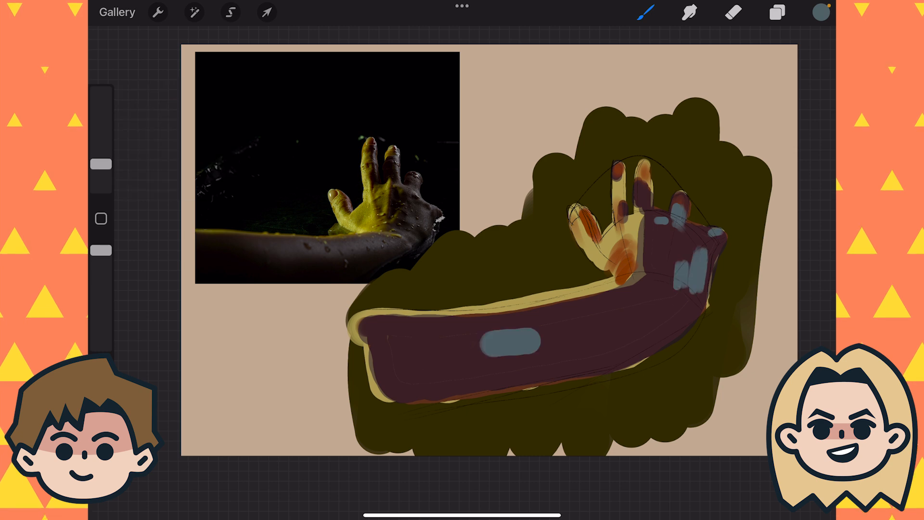
- Add grey highlight strokes and orange-yellow fingers, then select around the arm painting
left_click(194, 12)
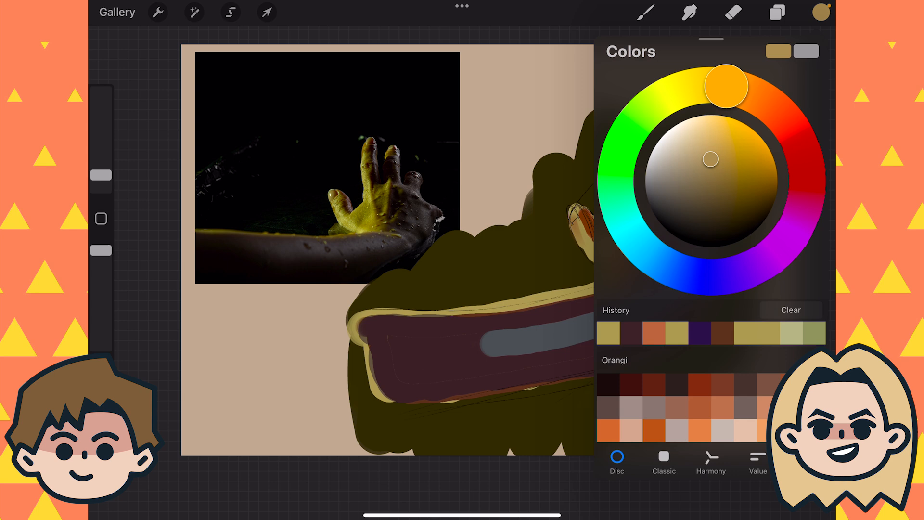
left_click(777, 12)
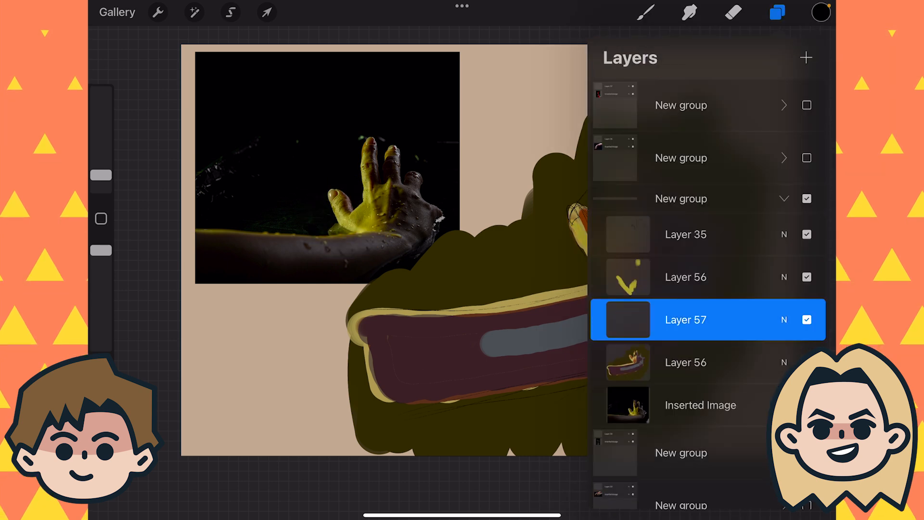
left_click(230, 13)
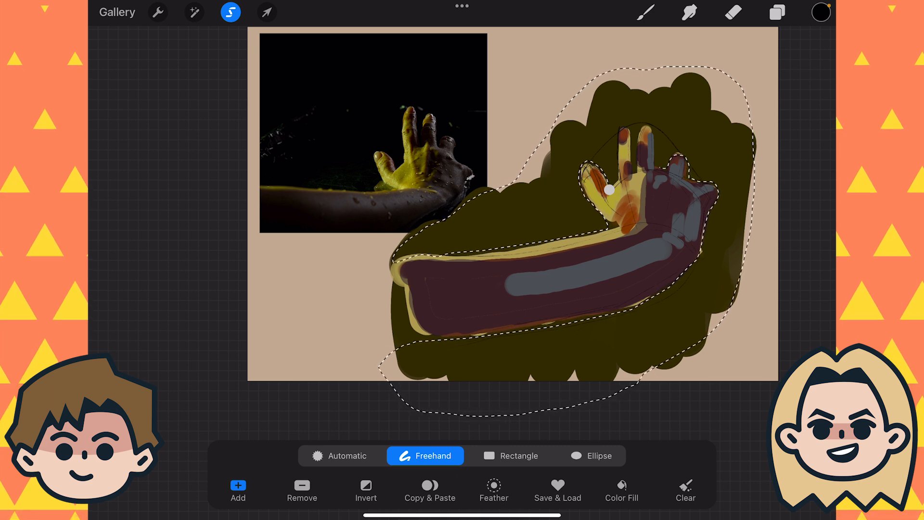
- Shade the forearm with warm orange and yellow finger light, flip the canvas, and trim the dark backdrop edges
left_click(777, 11)
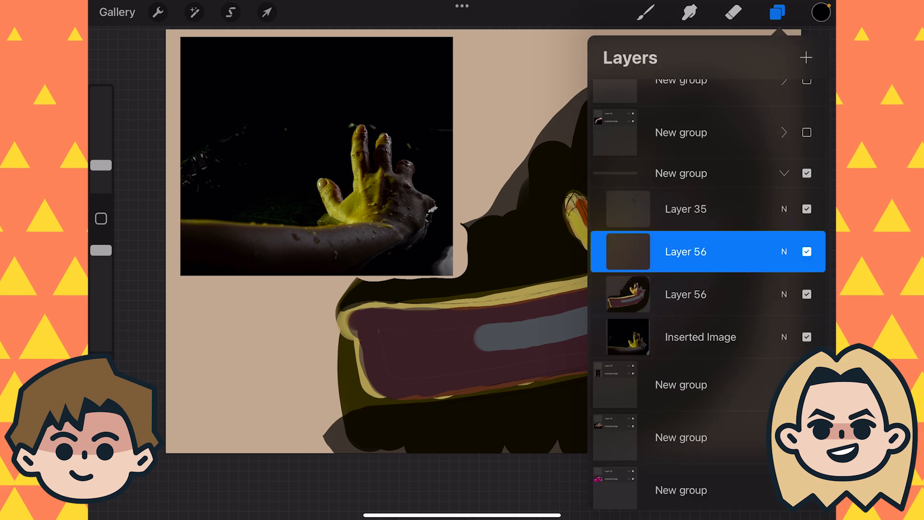
left_click(778, 13)
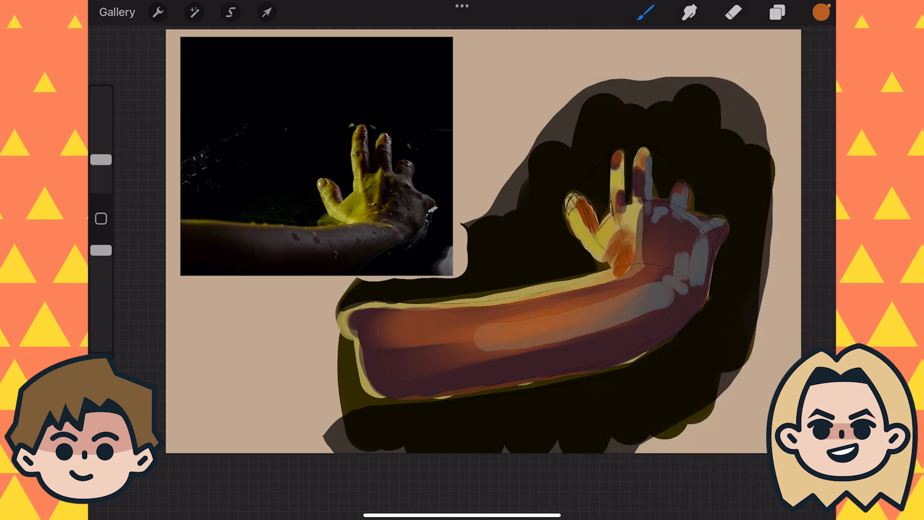
left_click(777, 12)
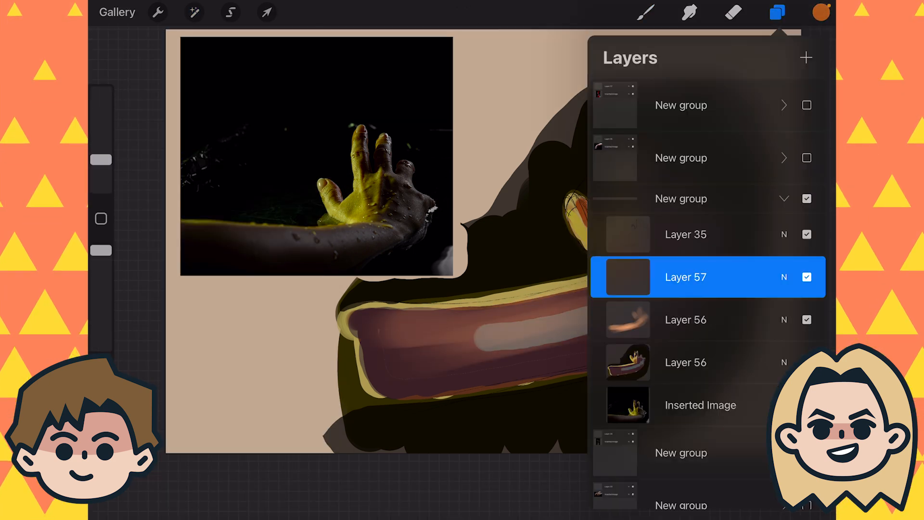
left_click(820, 12)
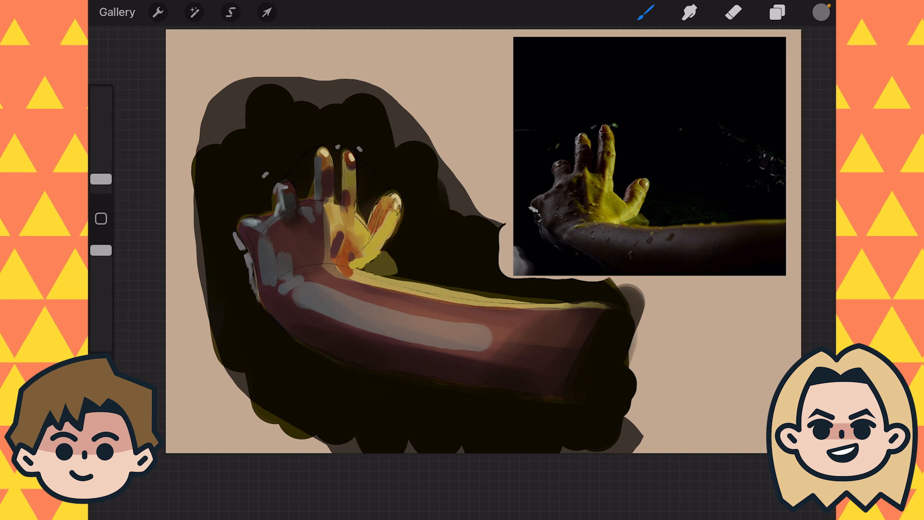
left_click(732, 11)
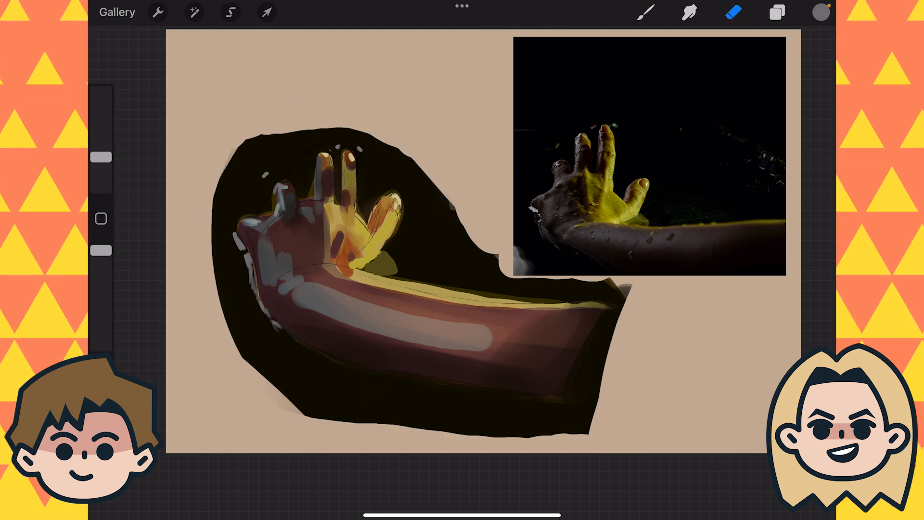
- Paint the dark purple backdrop, pink foam and magenta-lit hand with red-edged fingers and forearm
left_click(820, 11)
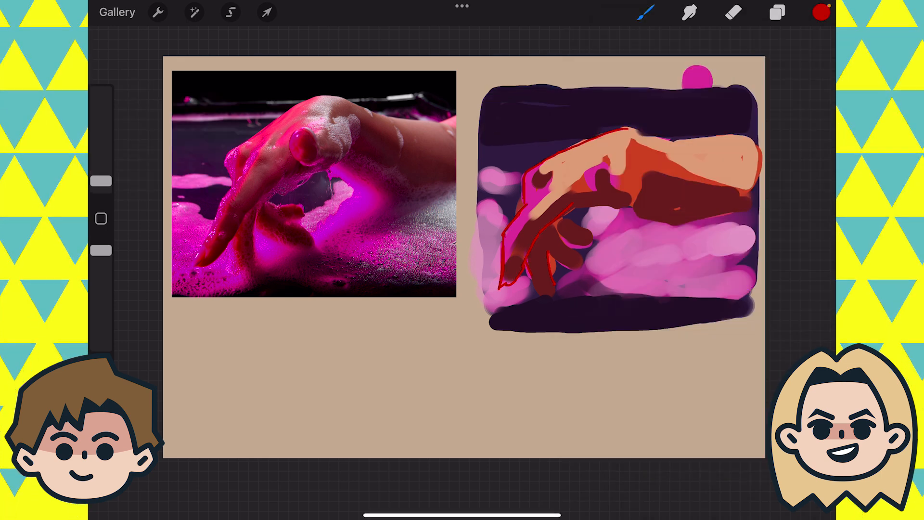
left_click(230, 12)
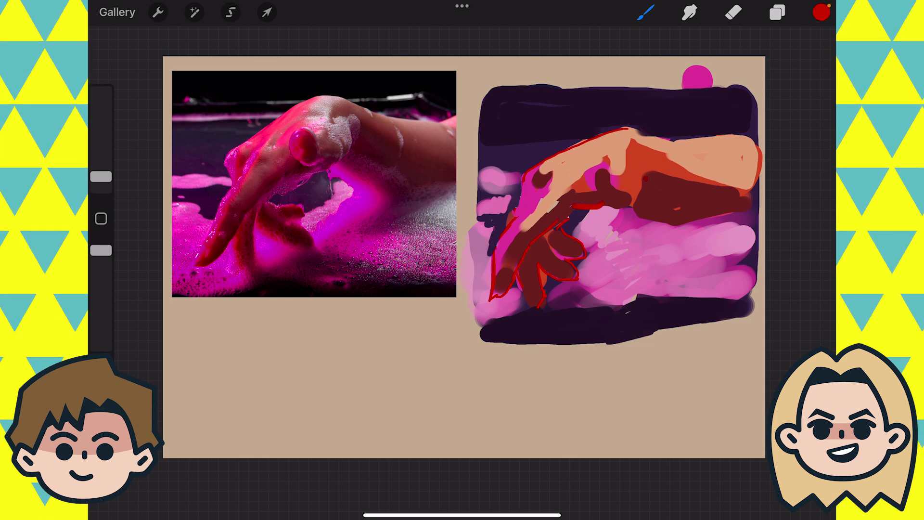
left_click(820, 12)
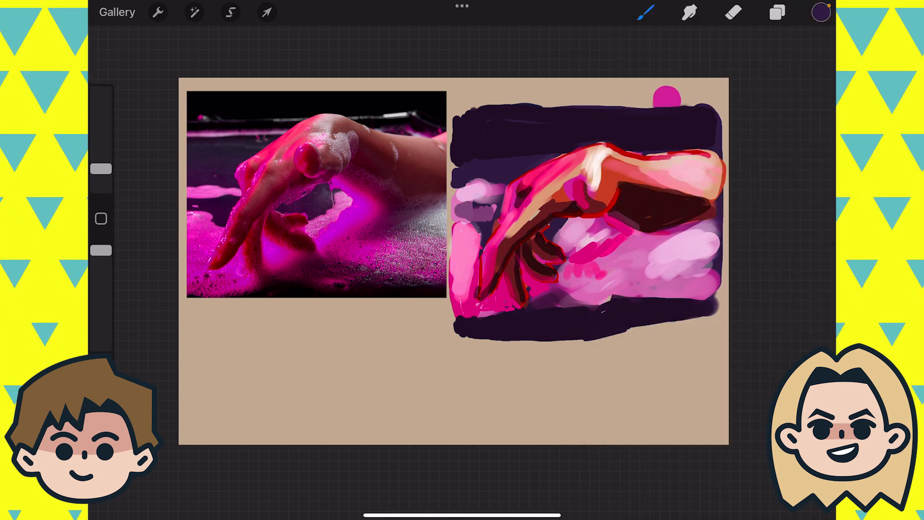
- Add new layers and ink black finger shadows with hatching lines across the forearm
left_click(777, 12)
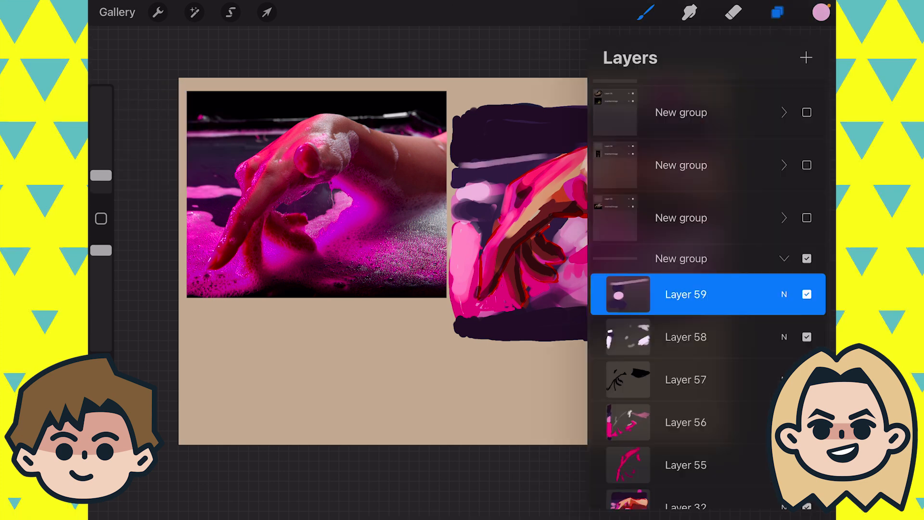
left_click(647, 11)
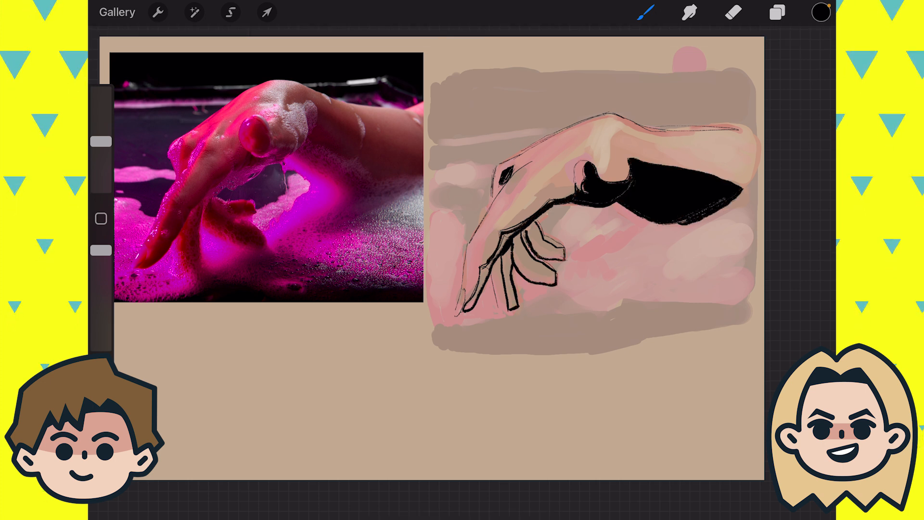
left_click(531, 254)
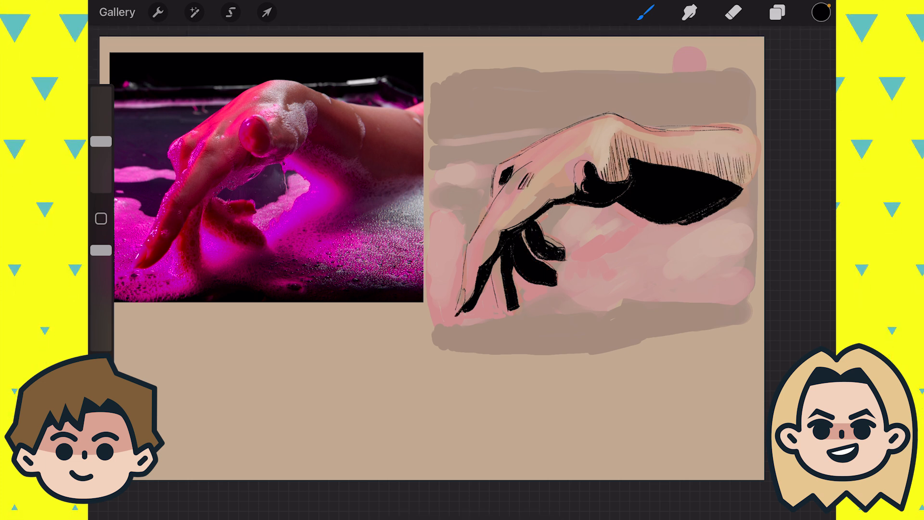
left_click(776, 11)
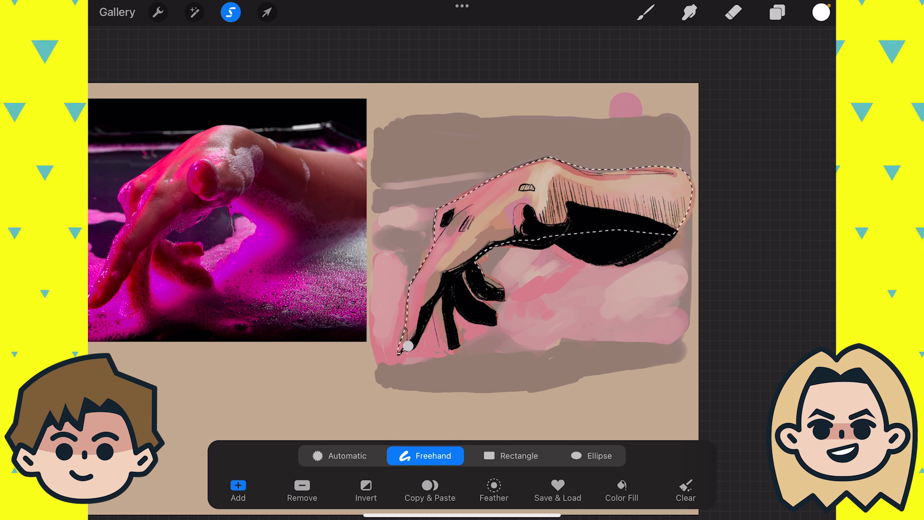
- Select the hand with Freehand selection and fill a white silhouette on Layer 57
left_click(777, 12)
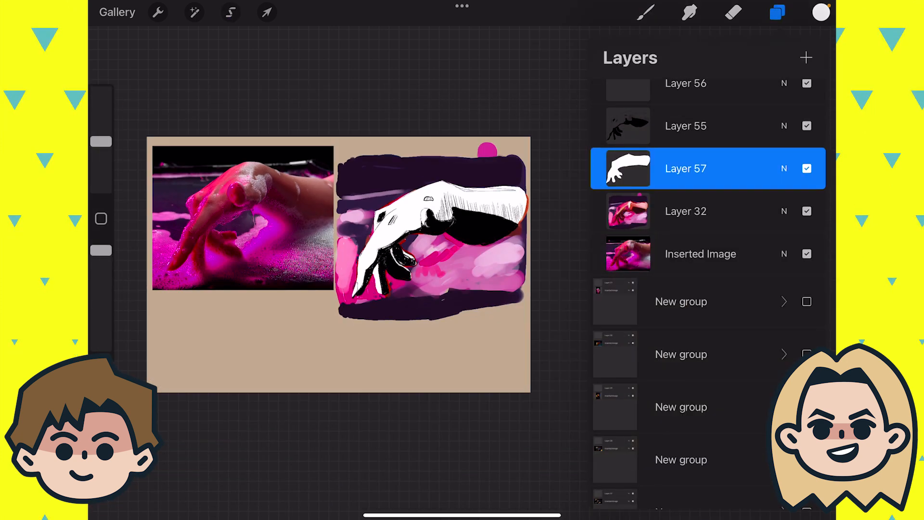
left_click(686, 125)
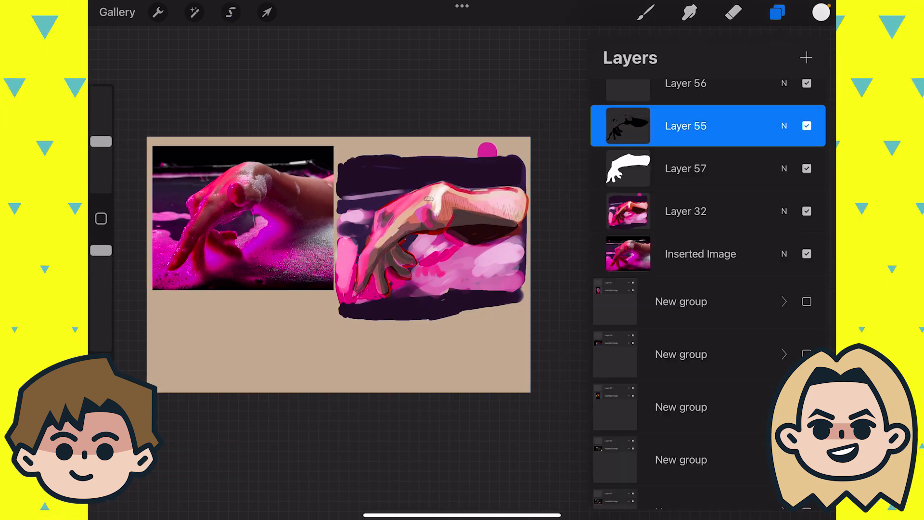